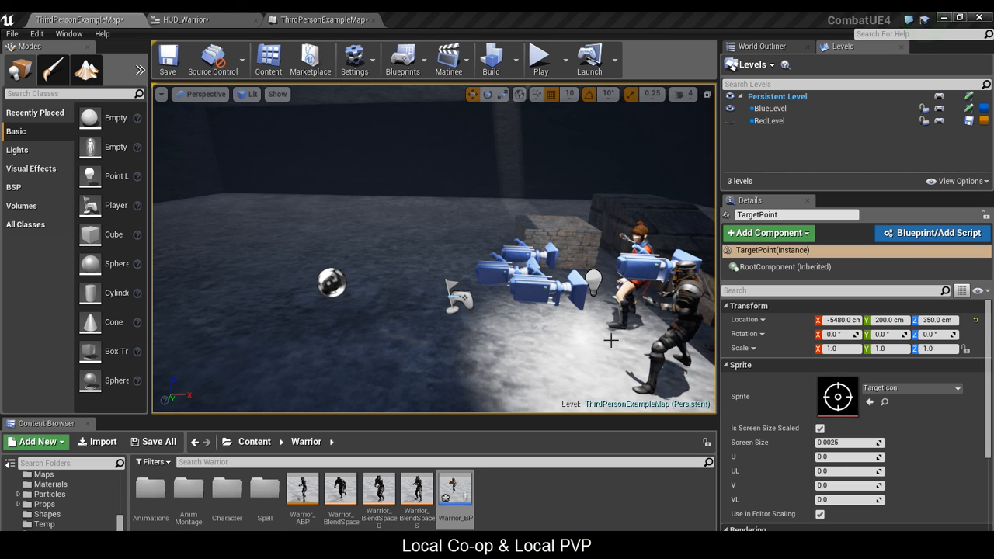
{"action": "mouse_move", "coordinate": [669, 211]}
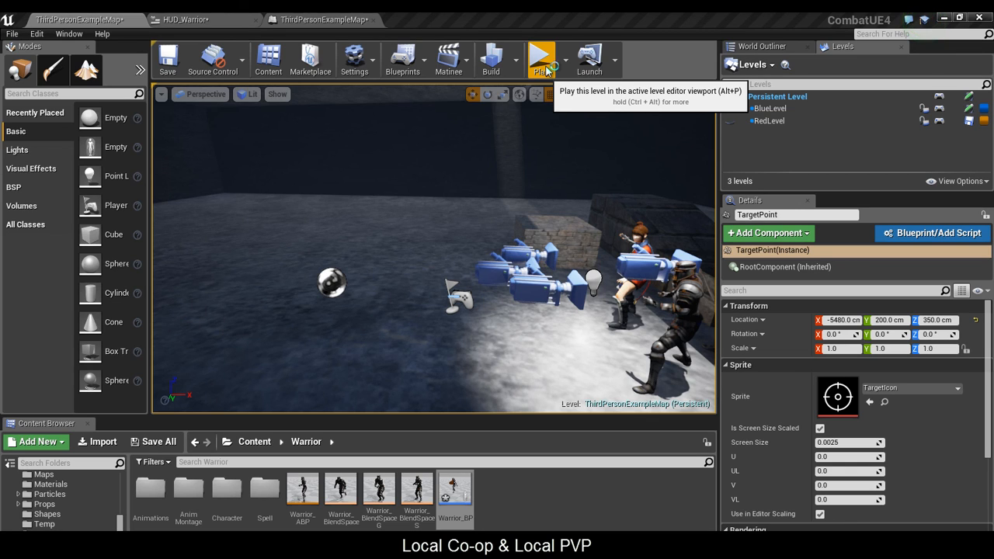
Play-test the level in the editor, then bring up the ThirdPersonExampleMap Level Blueprint feature list.
{"action": "left_click", "coordinate": [541, 59]}
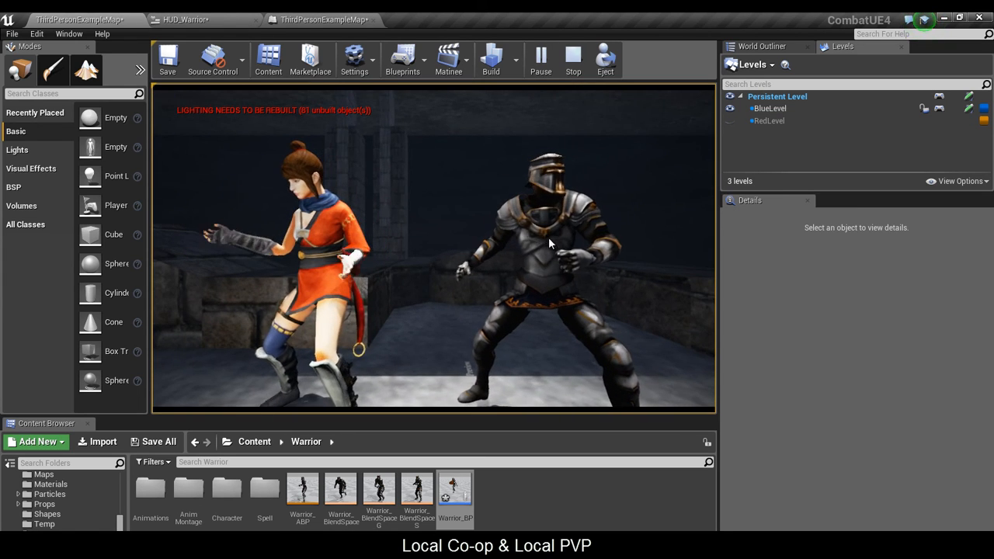
{"action": "left_click", "coordinate": [540, 59]}
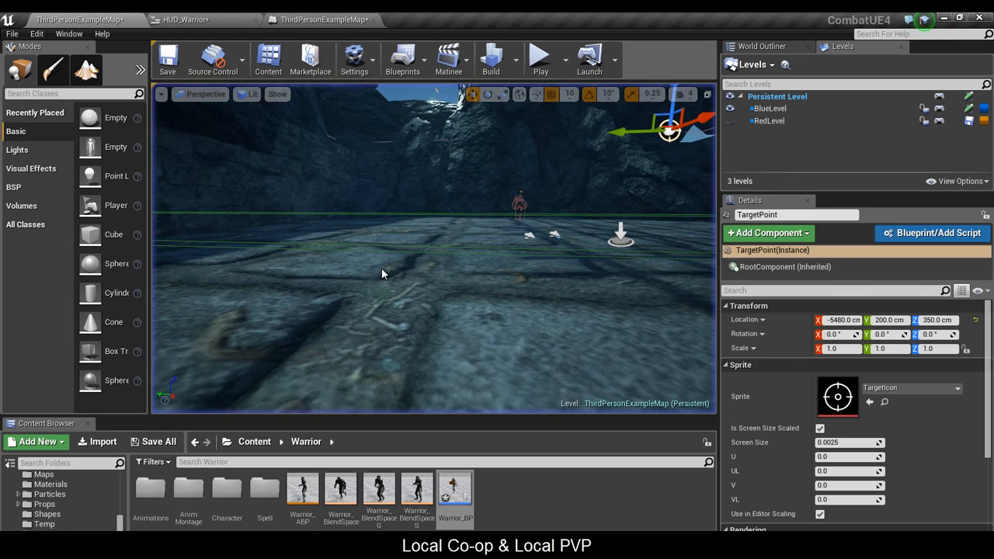
{"action": "mouse_move", "coordinate": [214, 27]}
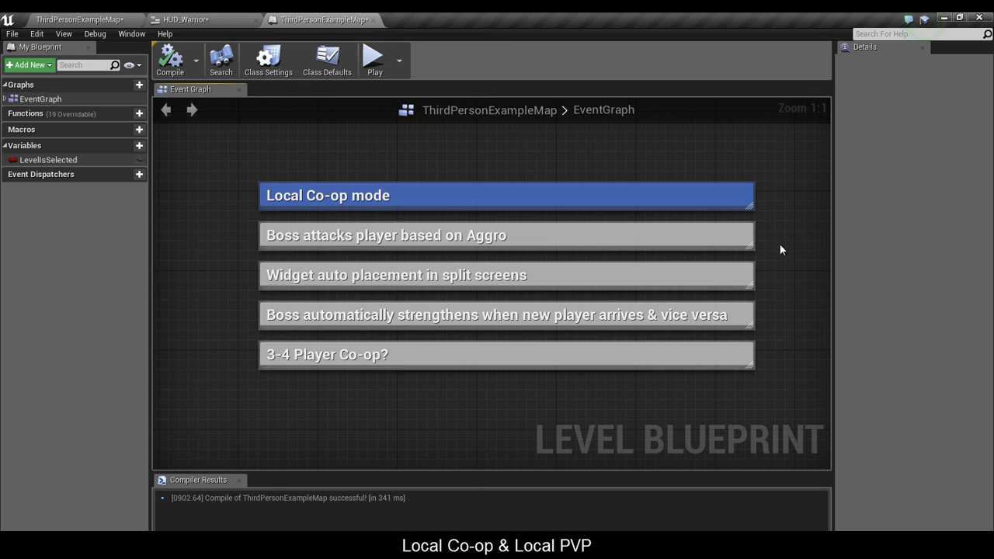
{"action": "left_click", "coordinate": [504, 236]}
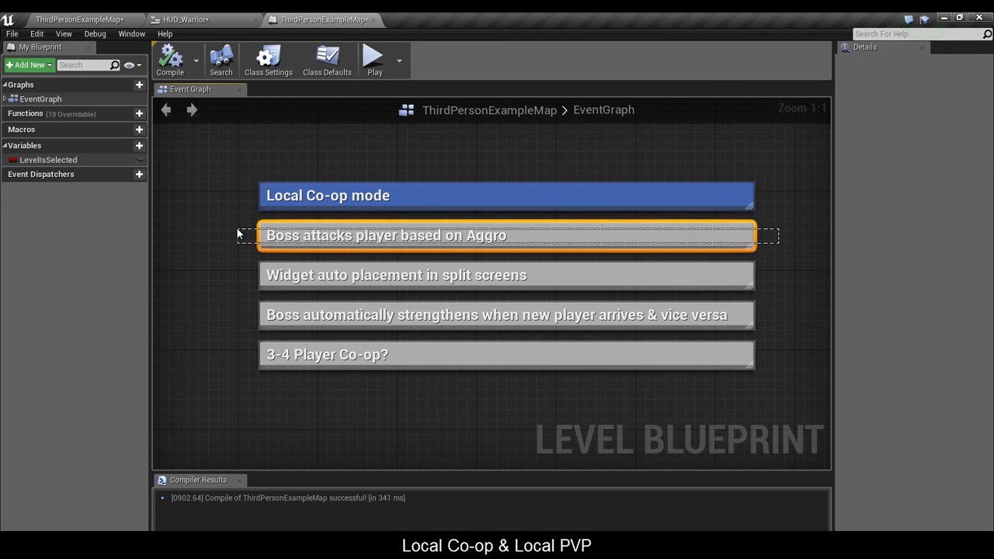
{"action": "left_click", "coordinate": [385, 236]}
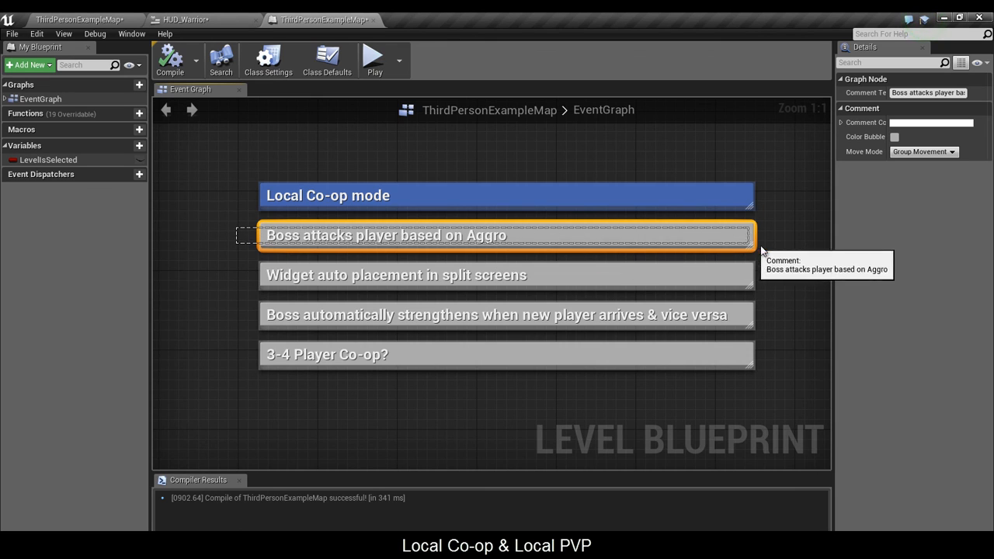
{"action": "mouse_move", "coordinate": [782, 248]}
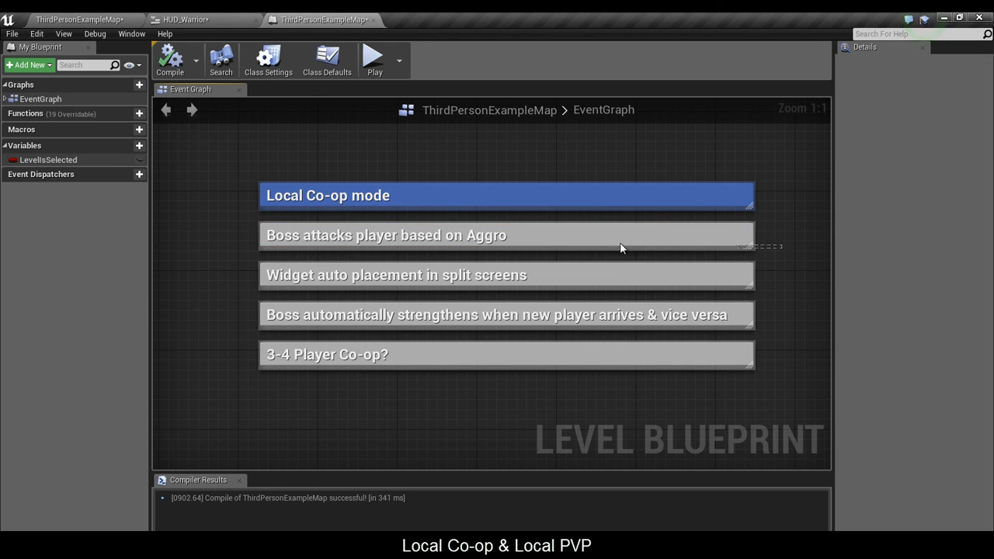
{"action": "mouse_move", "coordinate": [240, 270]}
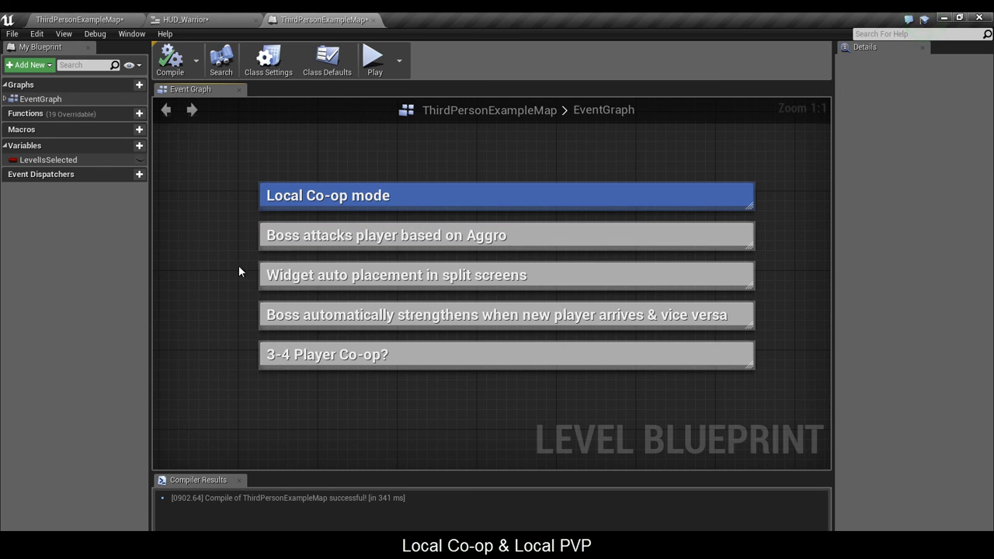
{"action": "left_click", "coordinate": [396, 275]}
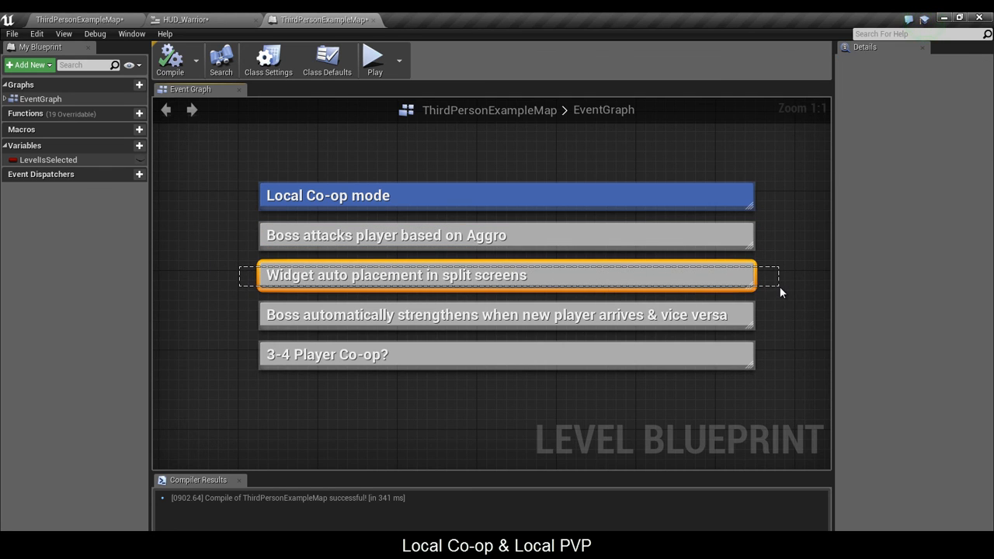
{"action": "left_click", "coordinate": [504, 275]}
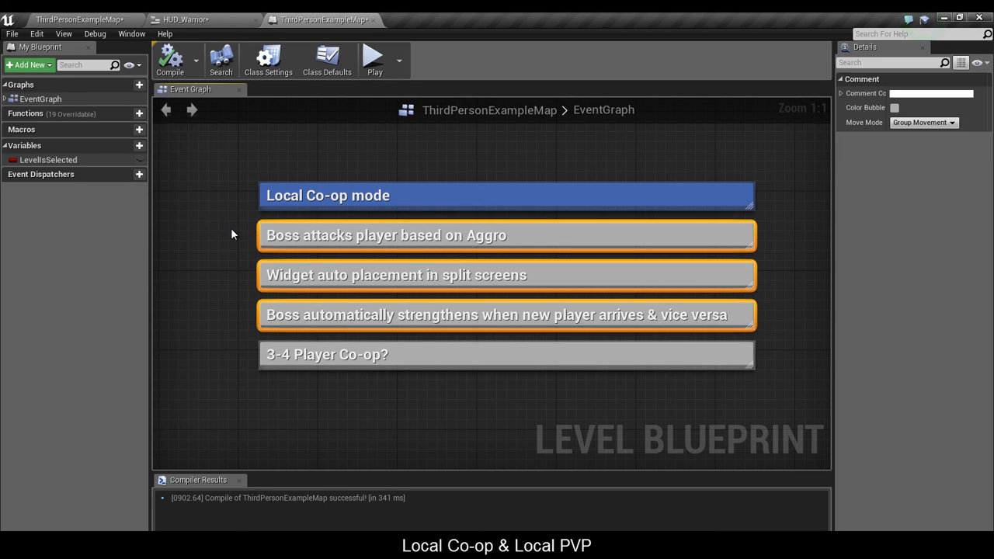
{"action": "mouse_move", "coordinate": [767, 319]}
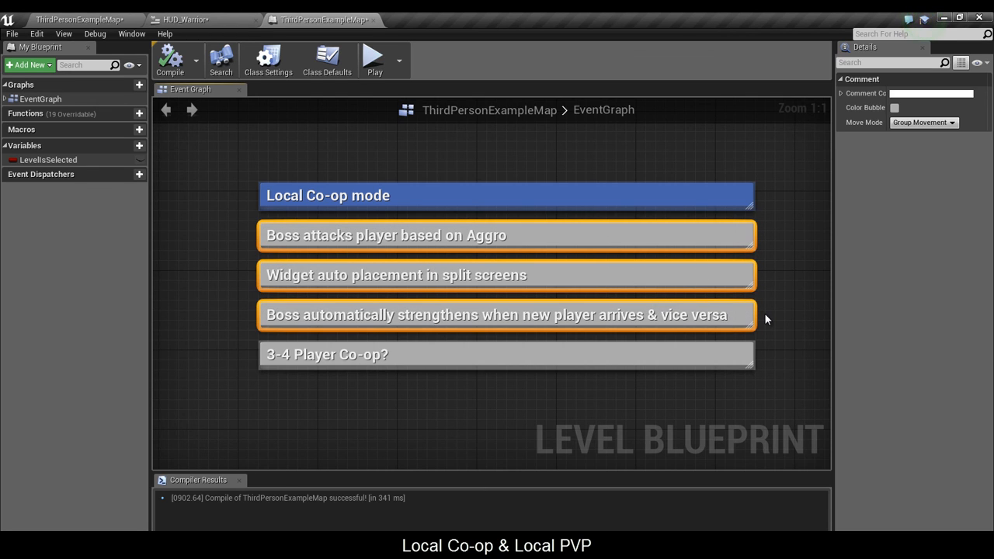
{"action": "left_click", "coordinate": [349, 354]}
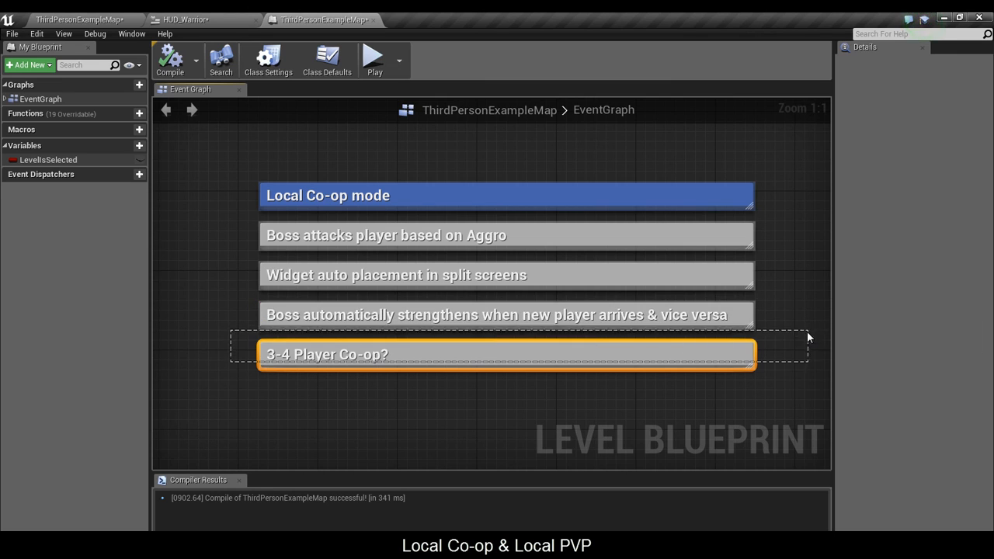
{"action": "left_click", "coordinate": [711, 411]}
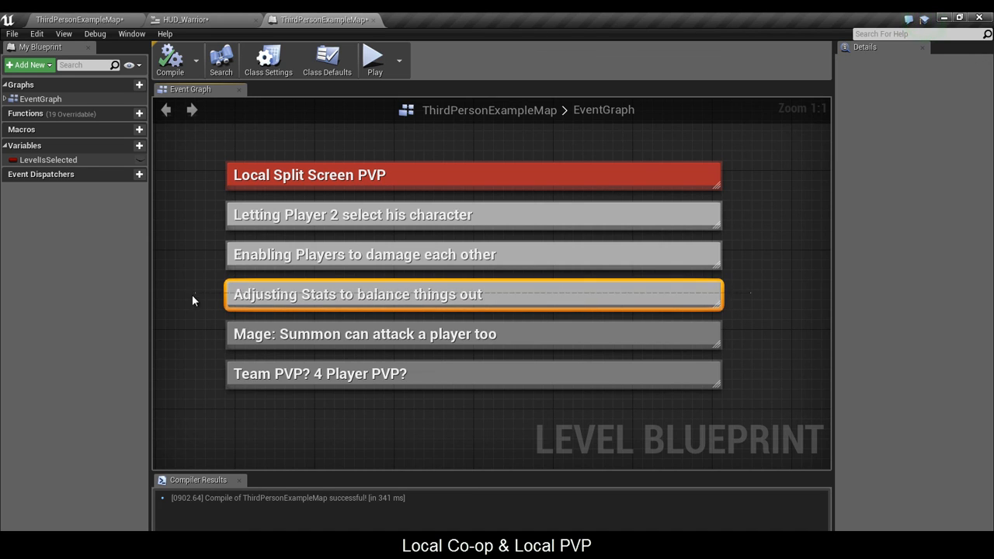
{"action": "left_click", "coordinate": [474, 293]}
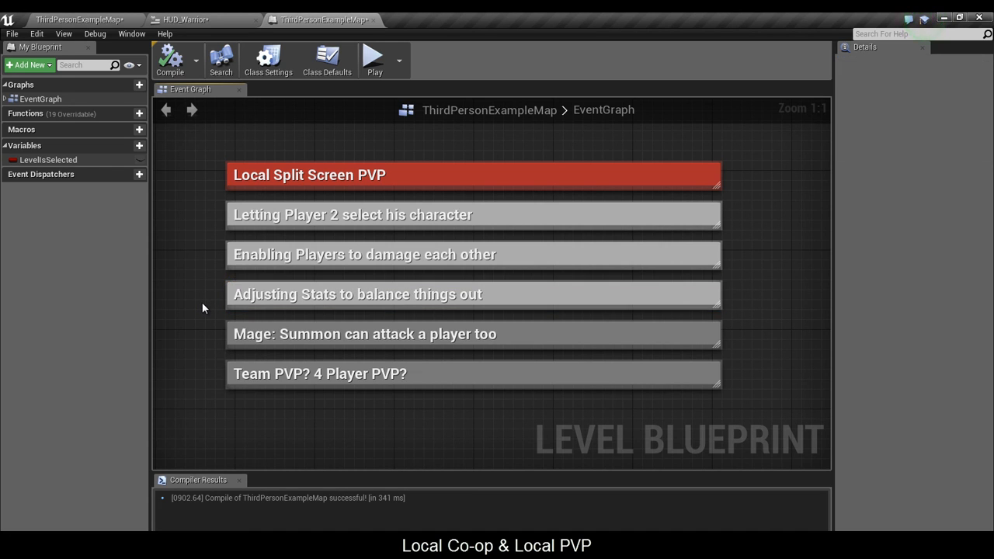
{"action": "left_click", "coordinate": [365, 334]}
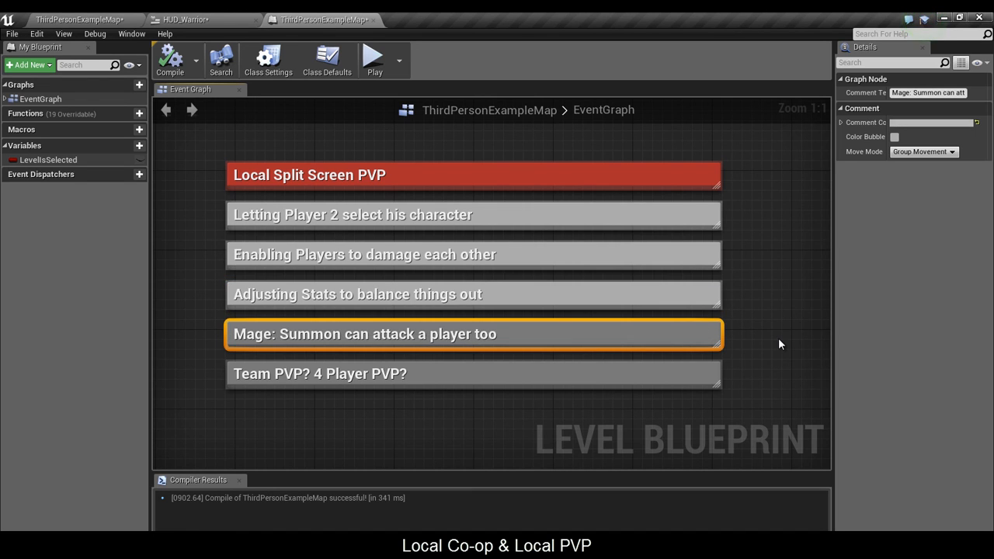
{"action": "left_click", "coordinate": [779, 345]}
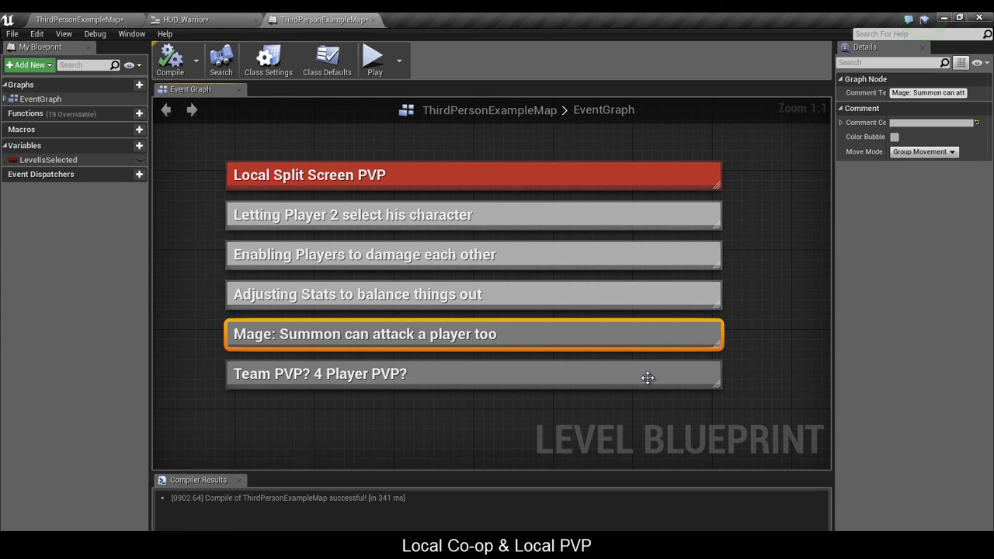
{"action": "left_click", "coordinate": [320, 373]}
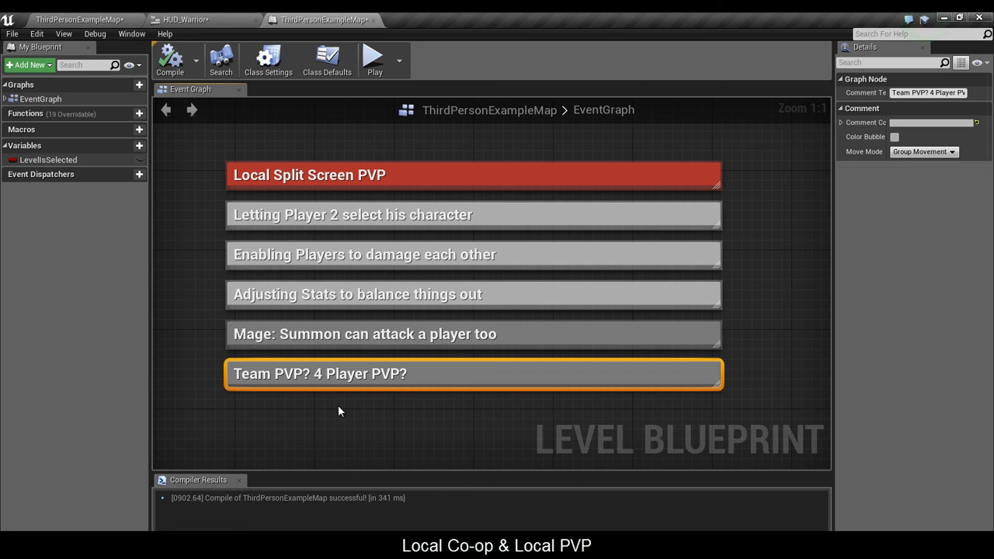
{"action": "mouse_move", "coordinate": [395, 416]}
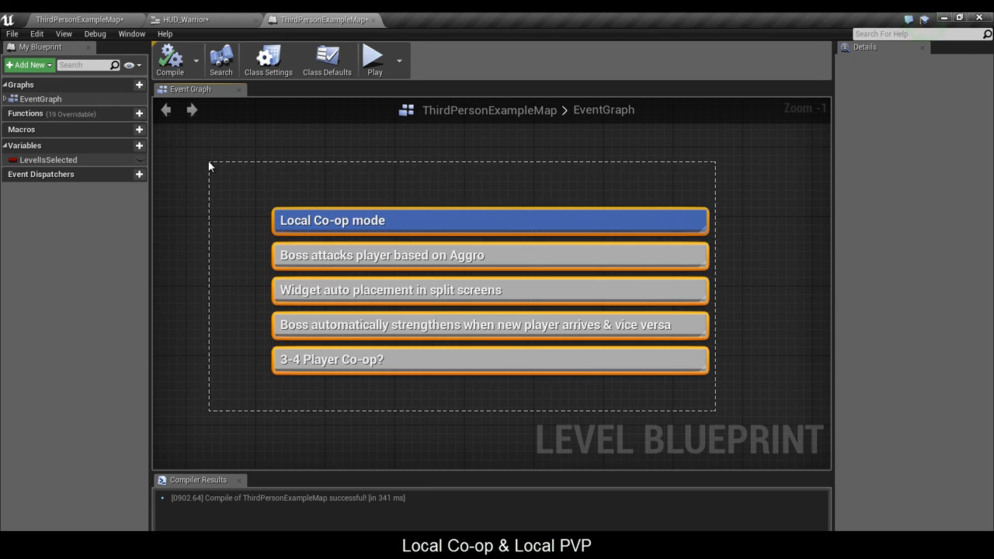
{"action": "left_click", "coordinate": [574, 422]}
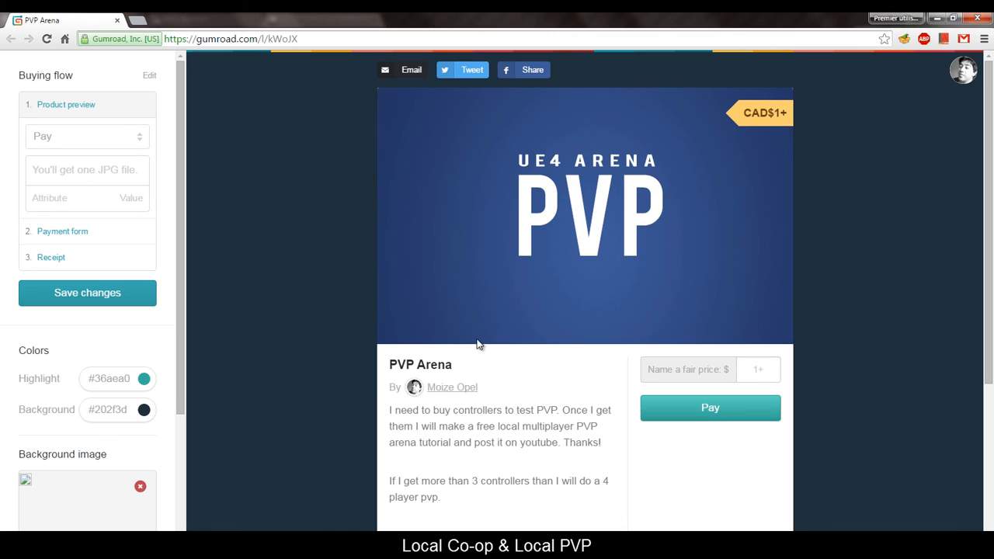
{"action": "mouse_move", "coordinate": [773, 115]}
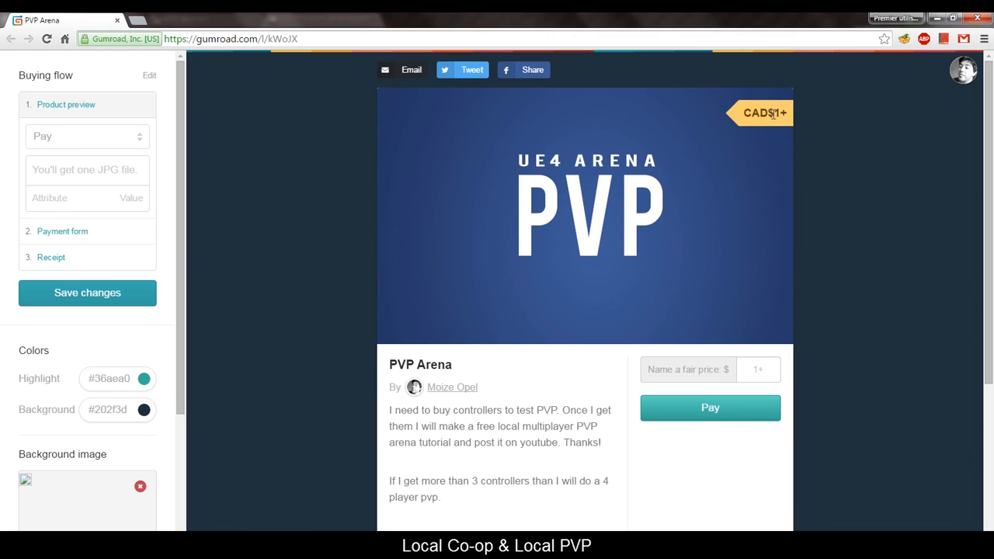
{"action": "mouse_move", "coordinate": [807, 109]}
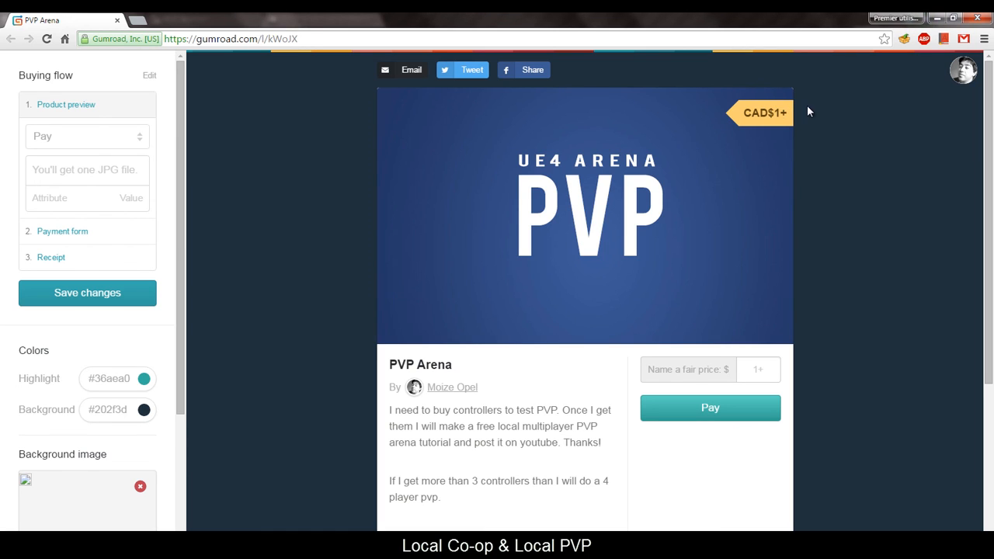
{"action": "mouse_move", "coordinate": [806, 125]}
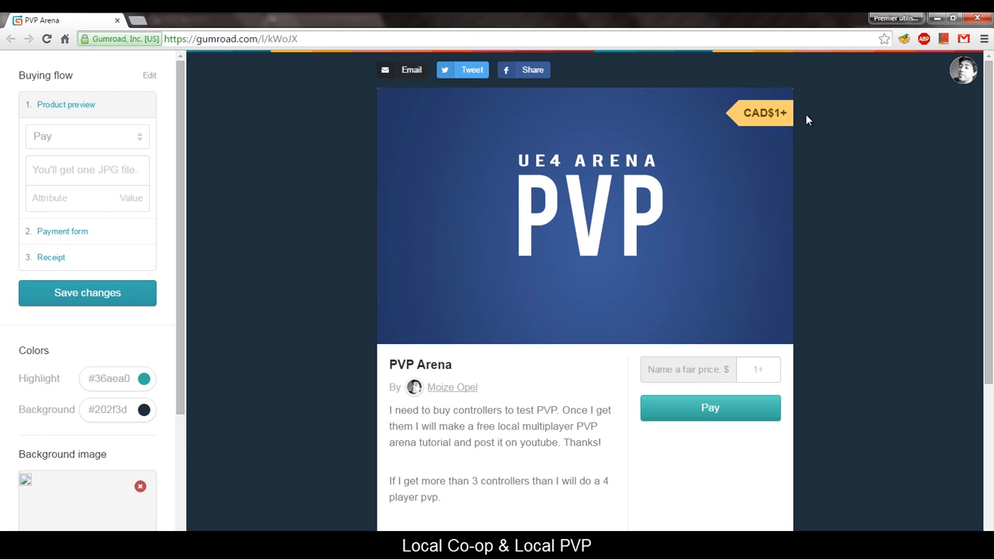
{"action": "mouse_move", "coordinate": [652, 65]}
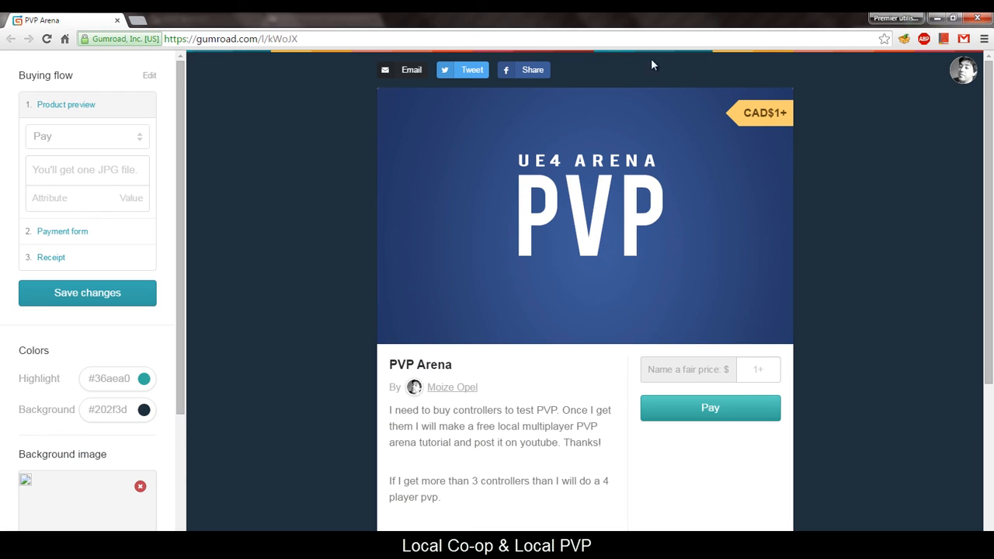
Select the donation page address and scroll to the gear list with gamepad and multiport USB links.
{"action": "left_click", "coordinate": [230, 39]}
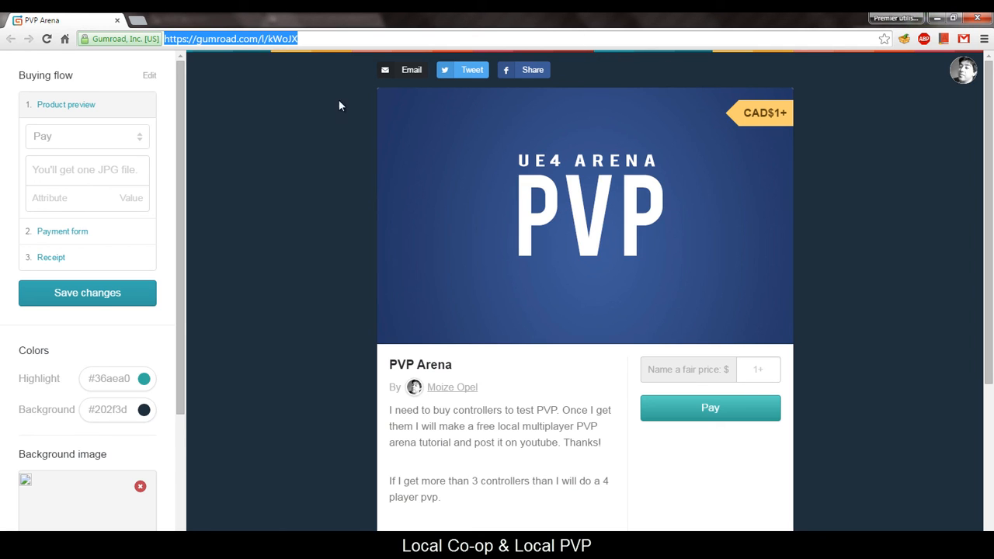
{"action": "scroll", "scroll_direction": "down", "scroll_amount": 3}
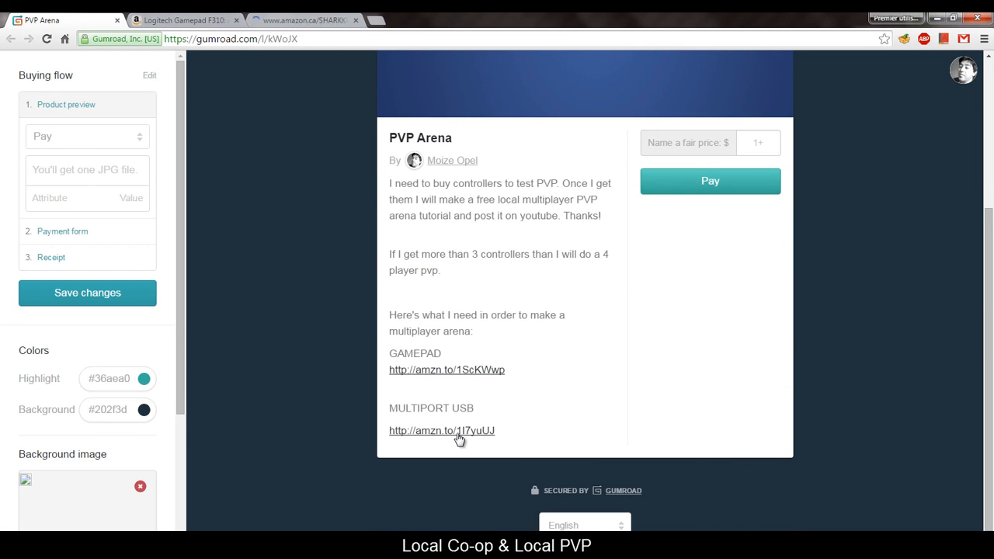
Review the Logitech Gamepad F310 and SHARKK 4-port USB hub pages, then return to PVP Arena.
{"action": "left_click", "coordinate": [303, 19]}
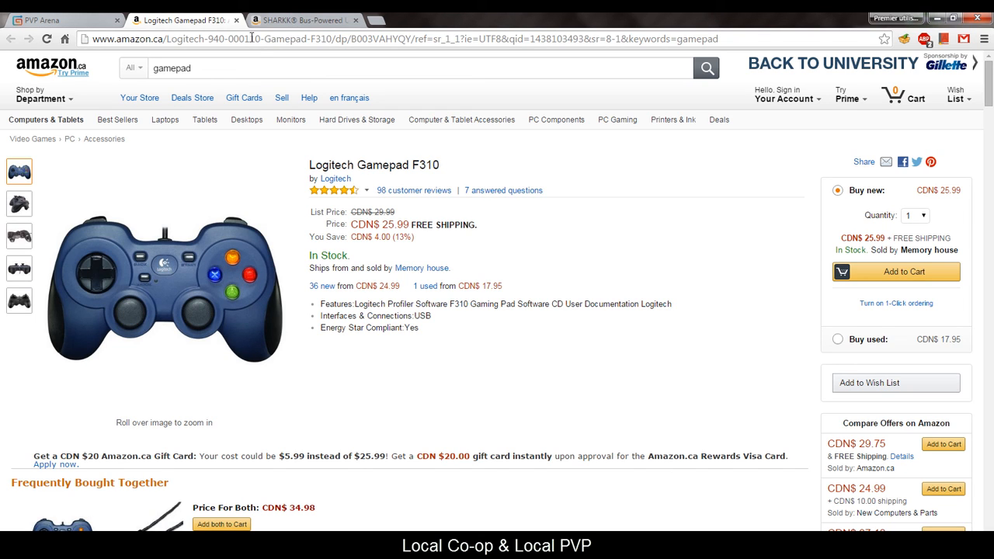
{"action": "left_click", "coordinate": [183, 19]}
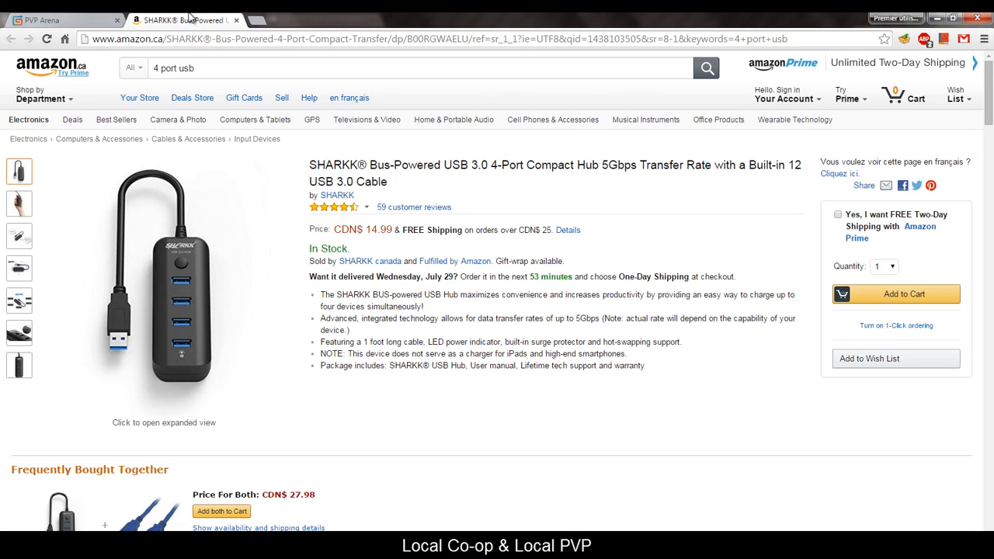
{"action": "left_click", "coordinate": [61, 18]}
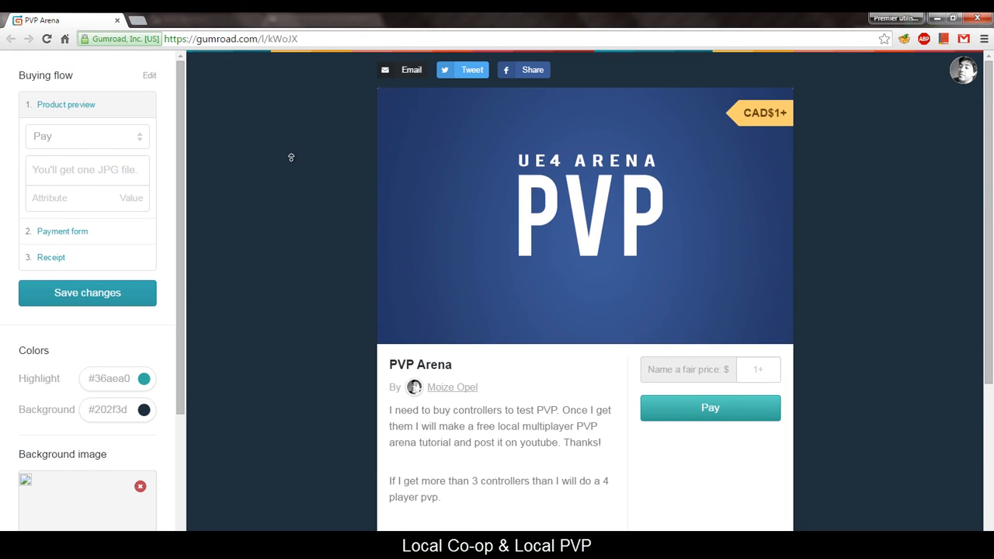
{"action": "mouse_move", "coordinate": [294, 164]}
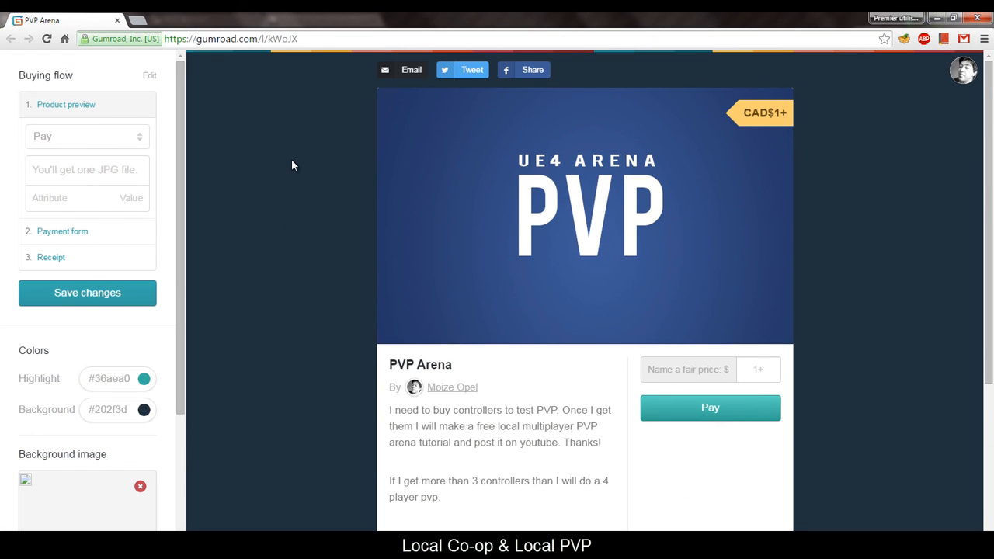
{"action": "mouse_move", "coordinate": [811, 512]}
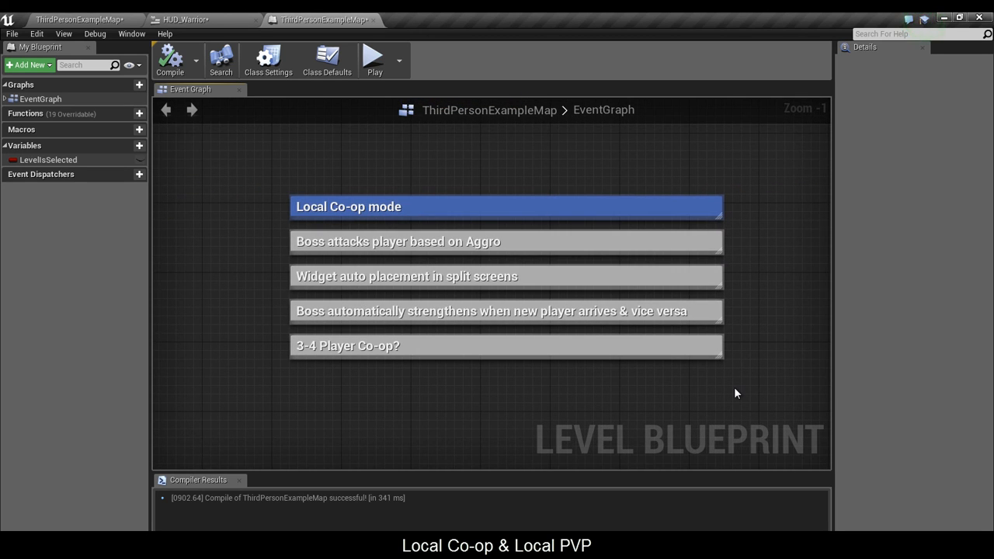
{"action": "mouse_move", "coordinate": [761, 400]}
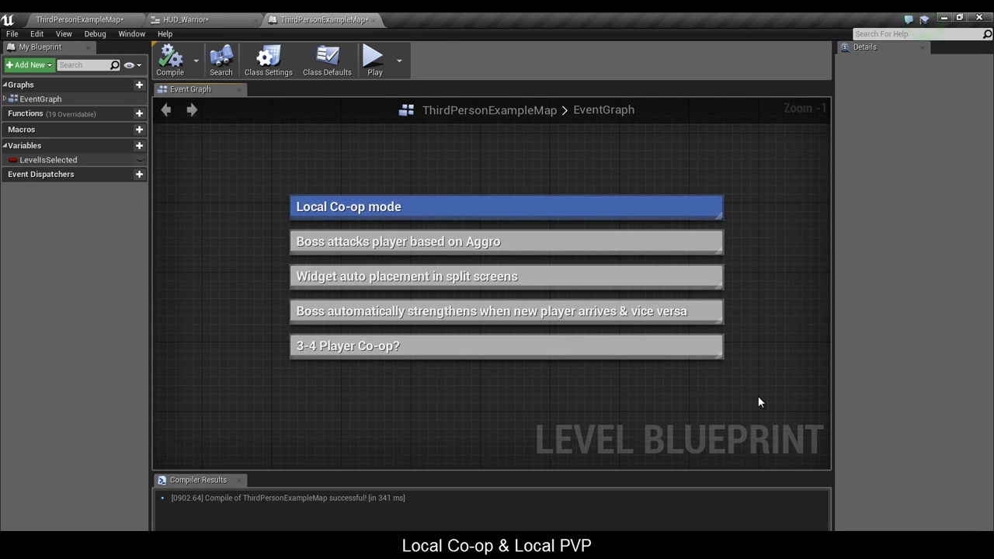